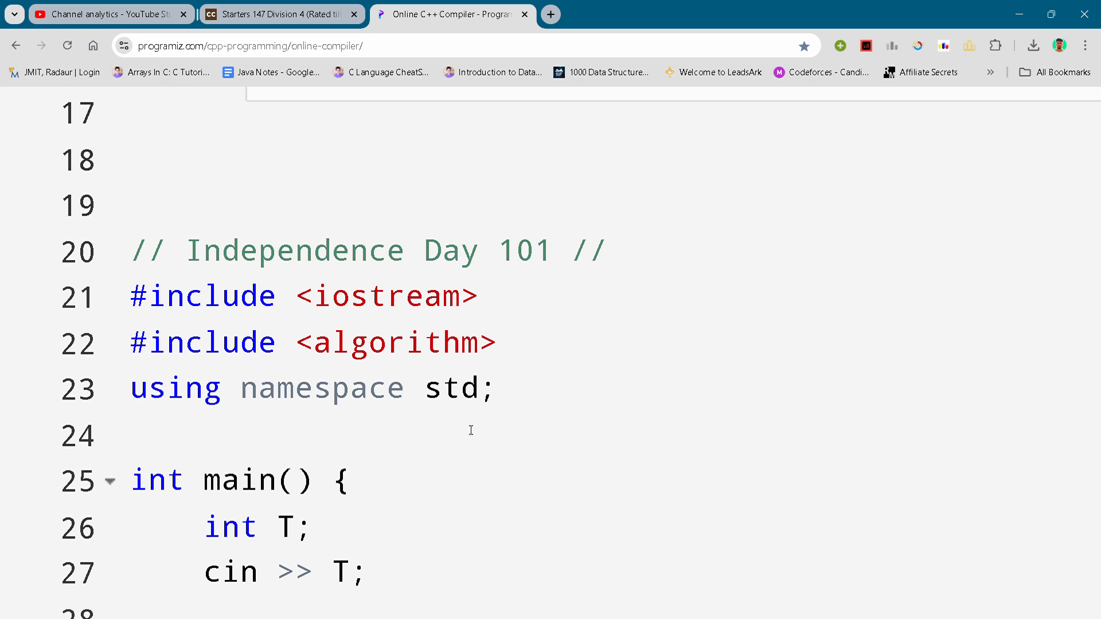
pyautogui.moveTo(468, 429)
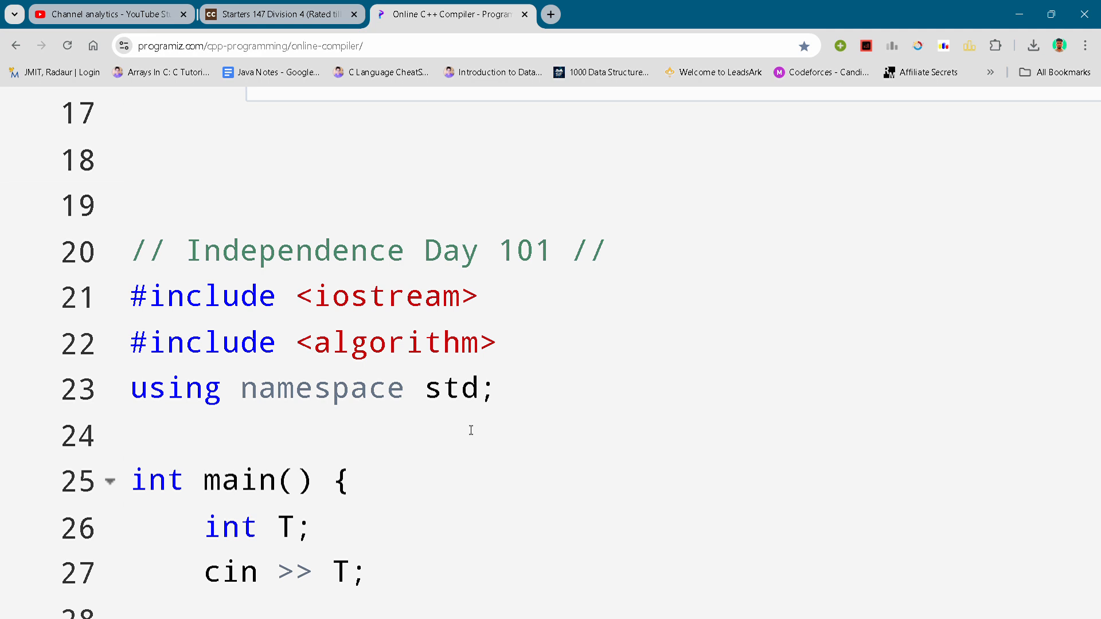
pyautogui.click(492, 388)
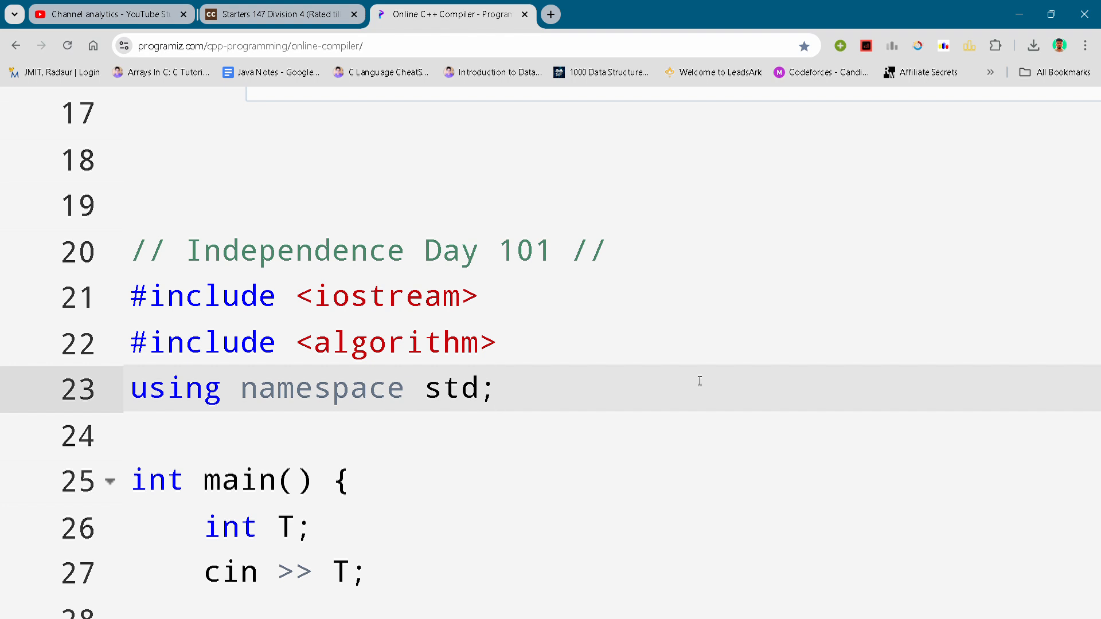
pyautogui.click(496, 388)
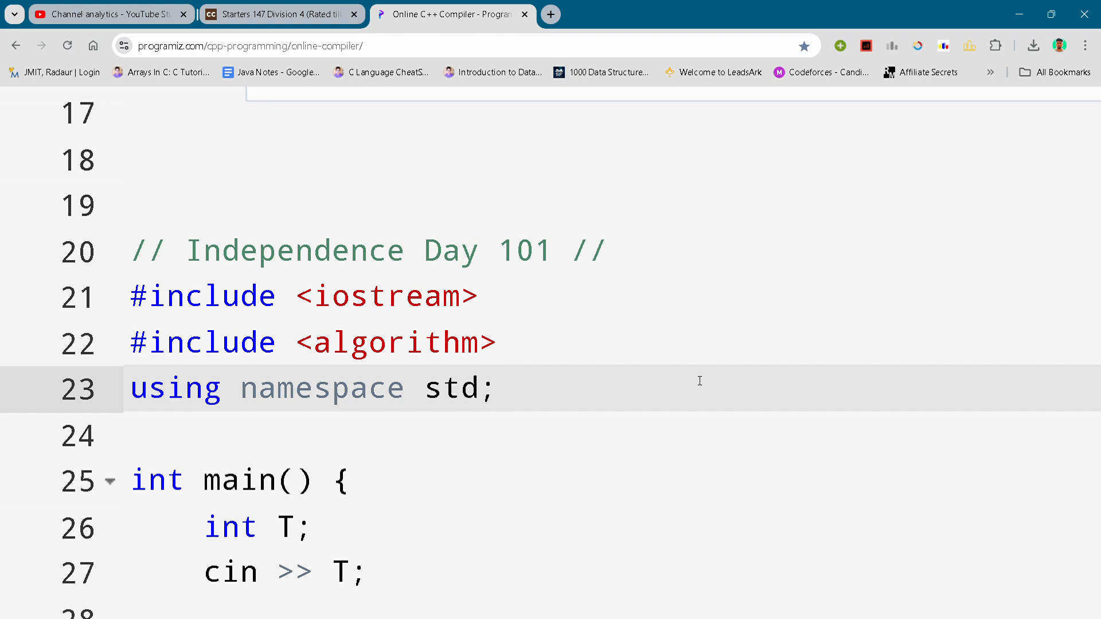
pyautogui.scroll(-3)
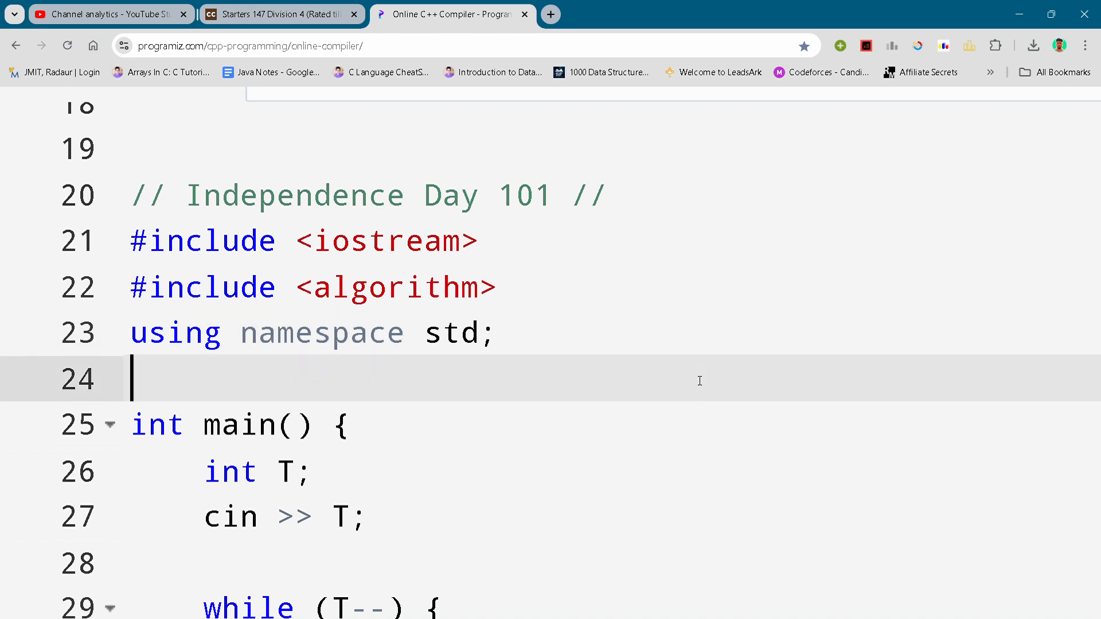
pyautogui.scroll(-3)
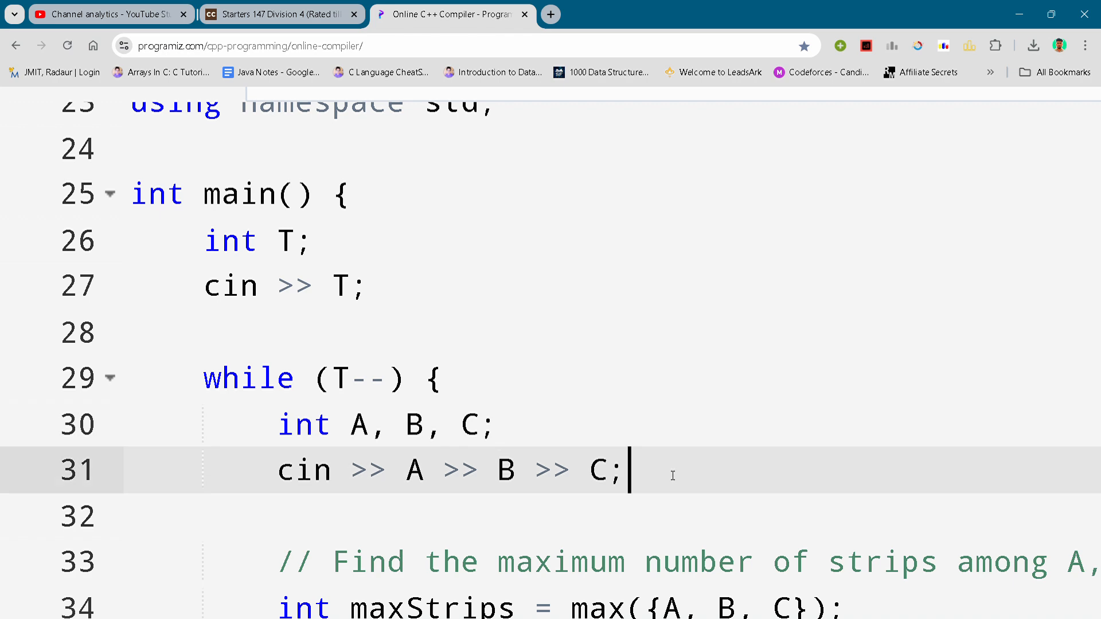
pyautogui.scroll(-3)
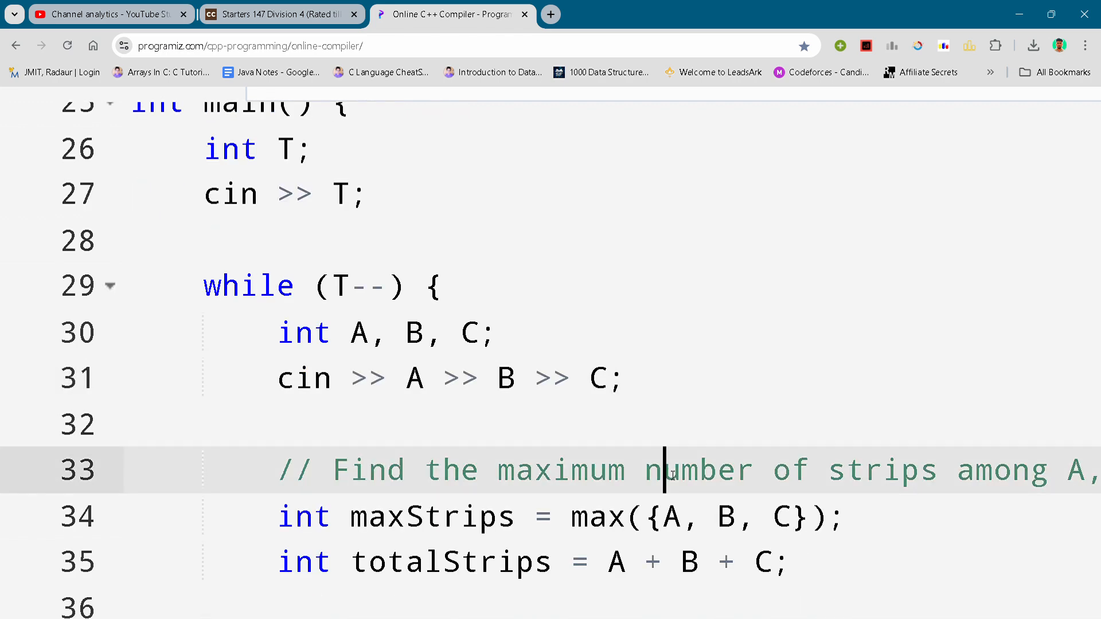
pyautogui.scroll(-3)
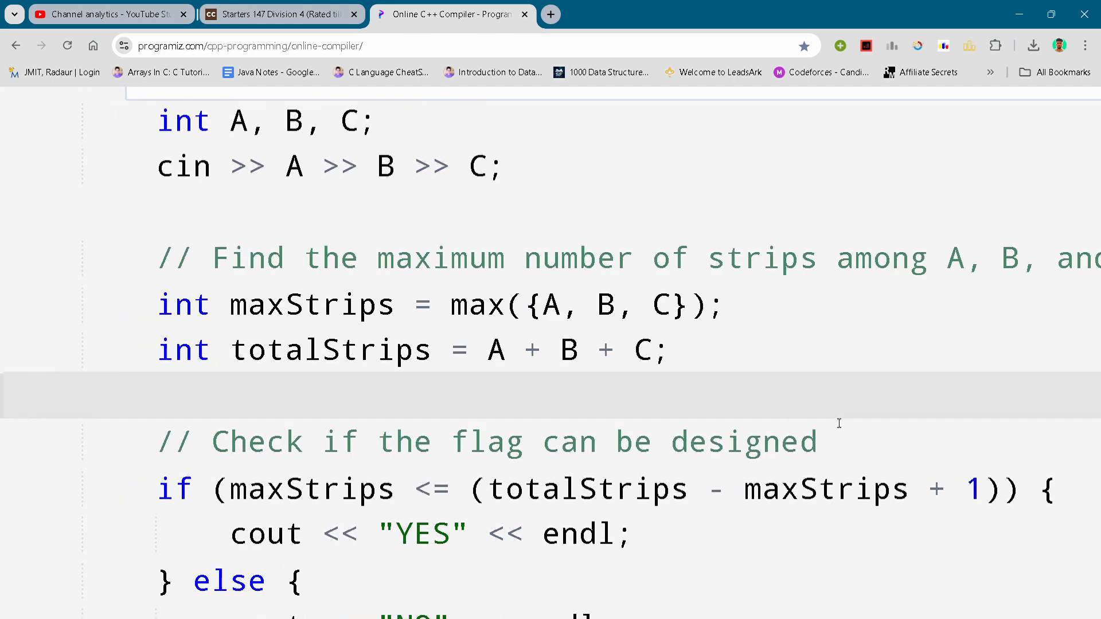
pyautogui.scroll(-3)
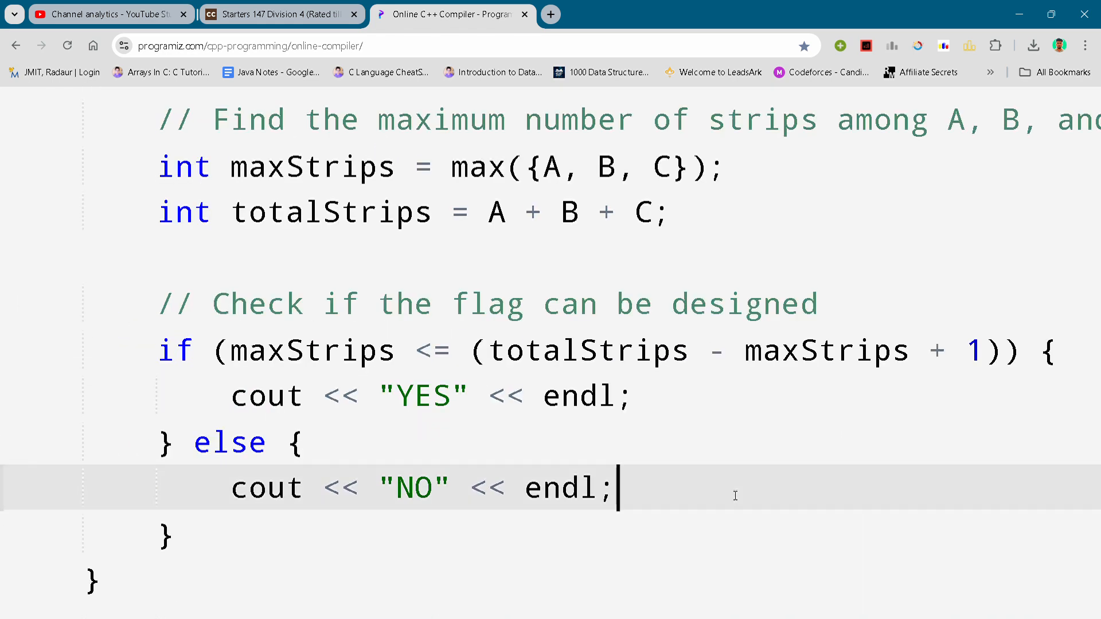
pyautogui.scroll(-3)
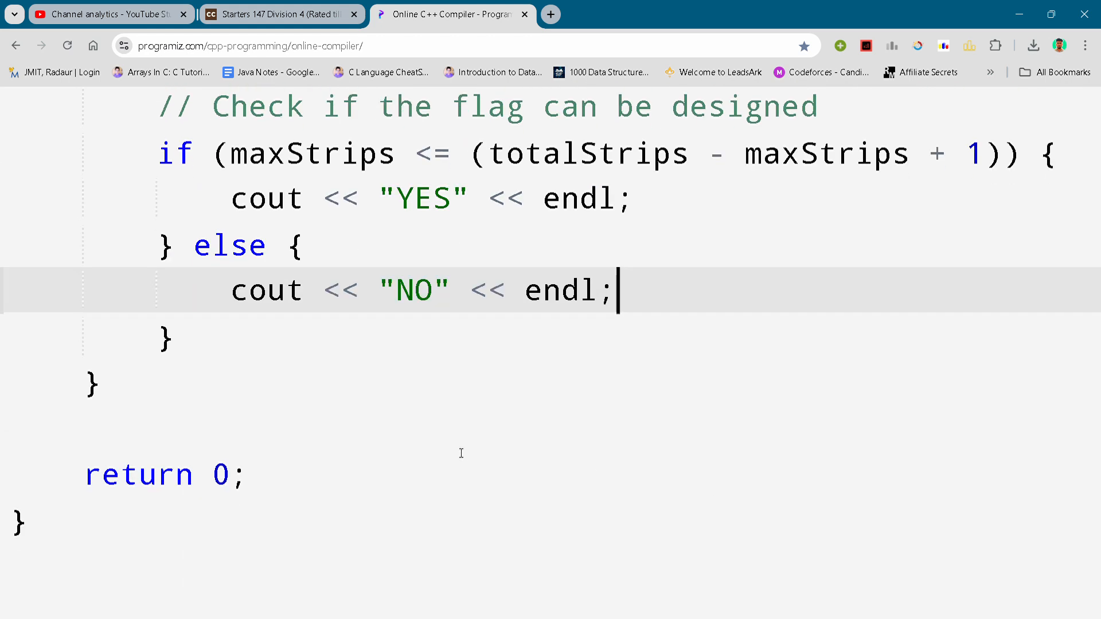